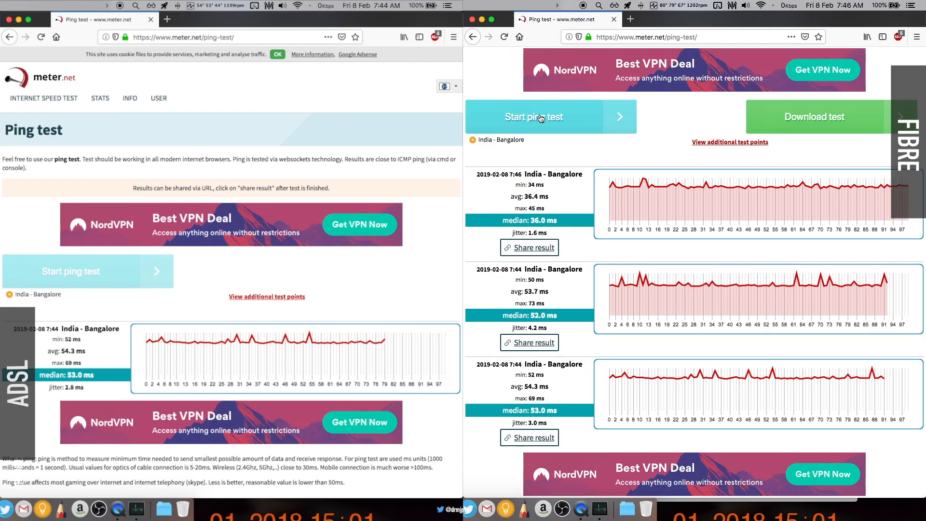
Step: Run a fresh ping test to India - Bangalore on the fibre connection
click(534, 117)
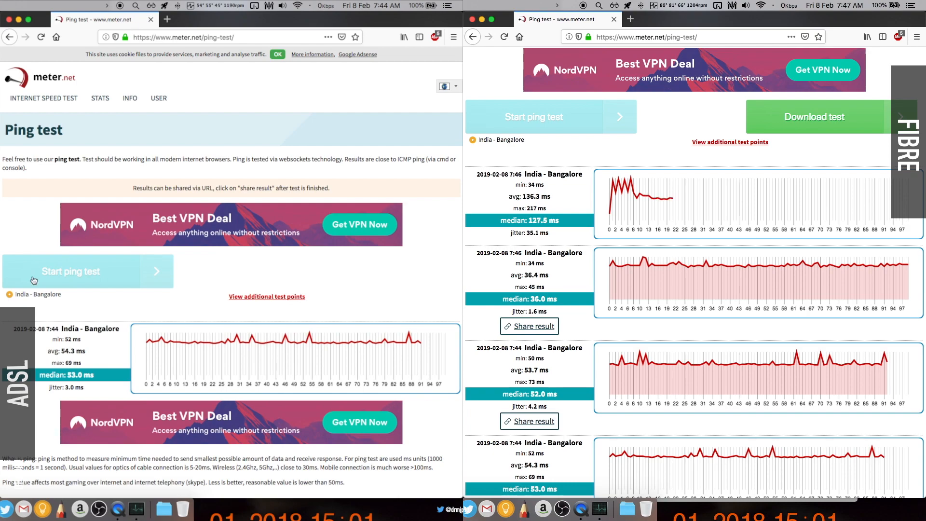
click(34, 280)
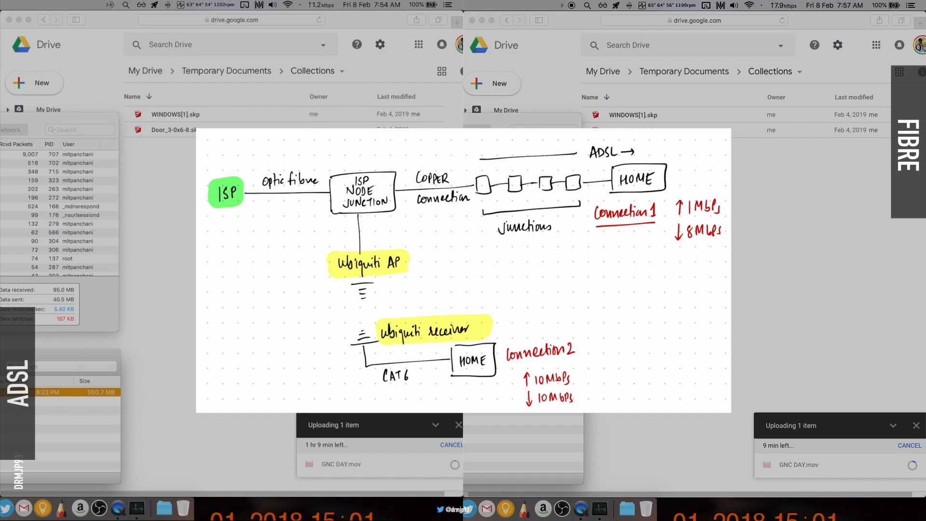
mouse_move(165, 443)
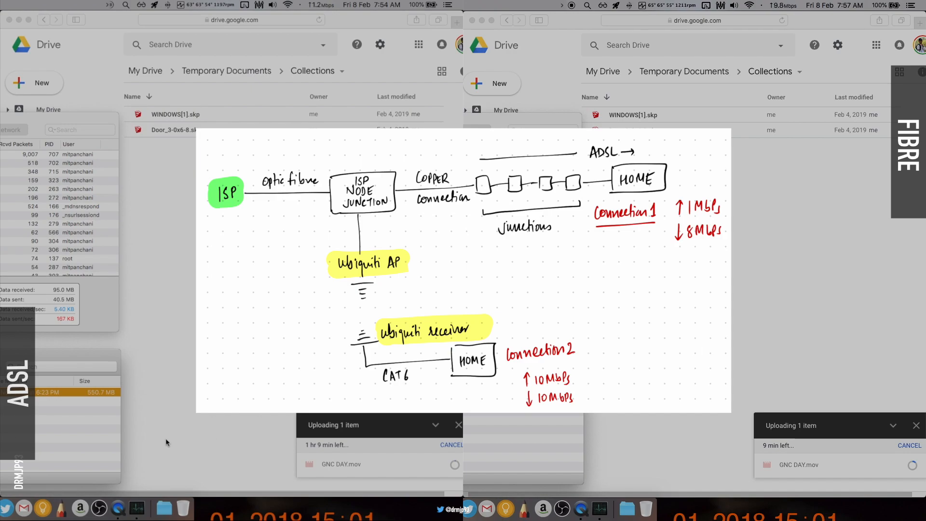
mouse_move(98, 448)
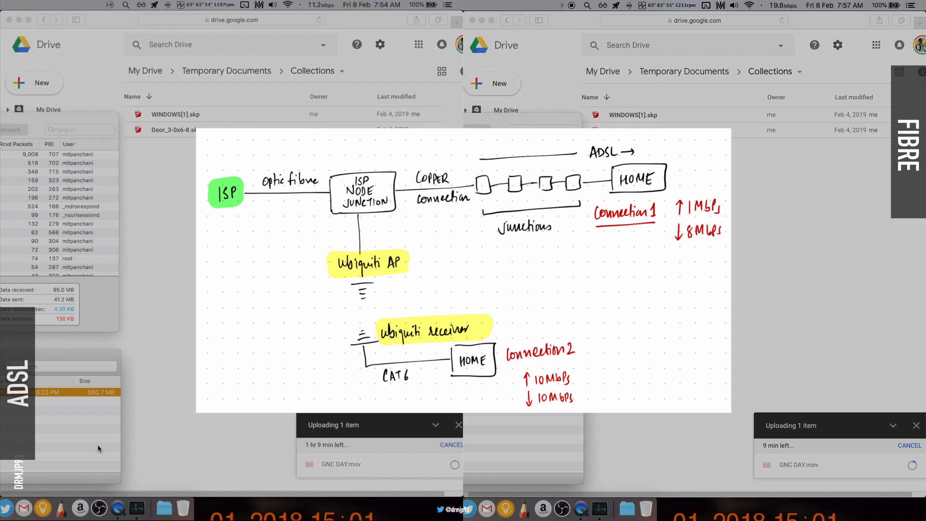